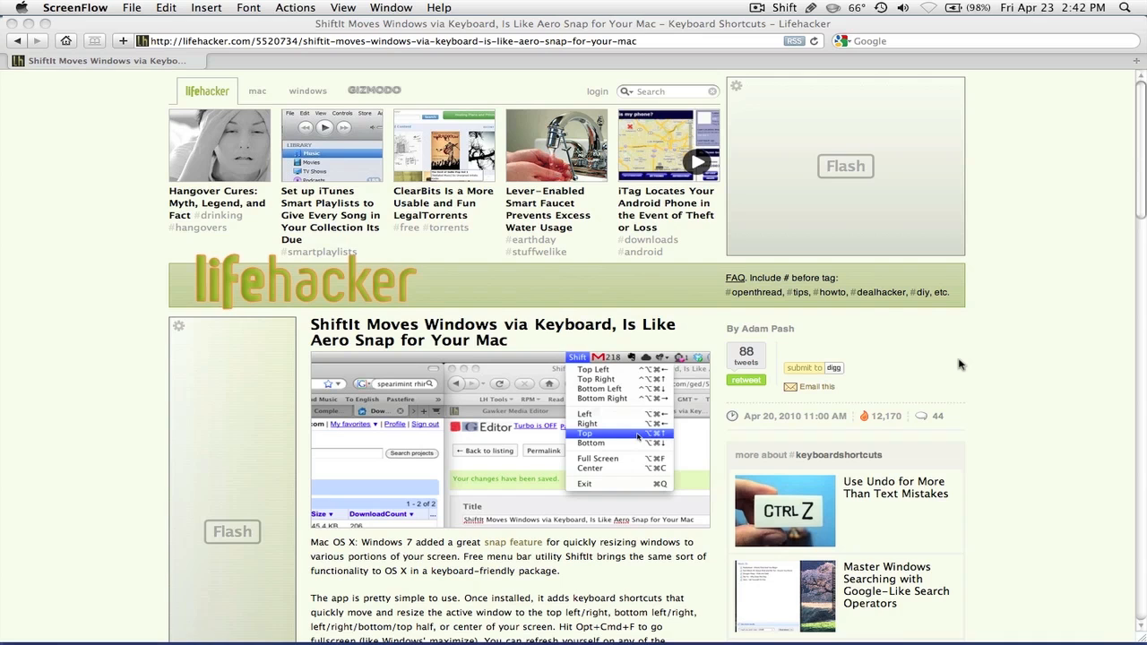
- Open Irradiated Software's TwoUp page, then SizeUp, and return to the ShiftIt article
scroll(down, 3)
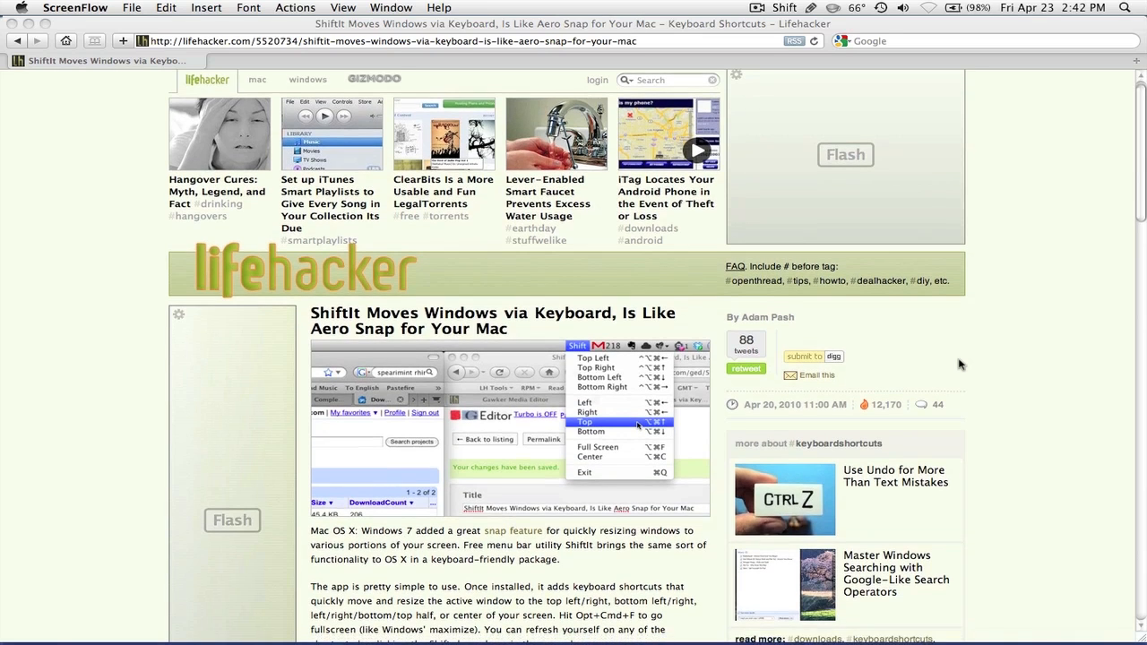
scroll(down, 3)
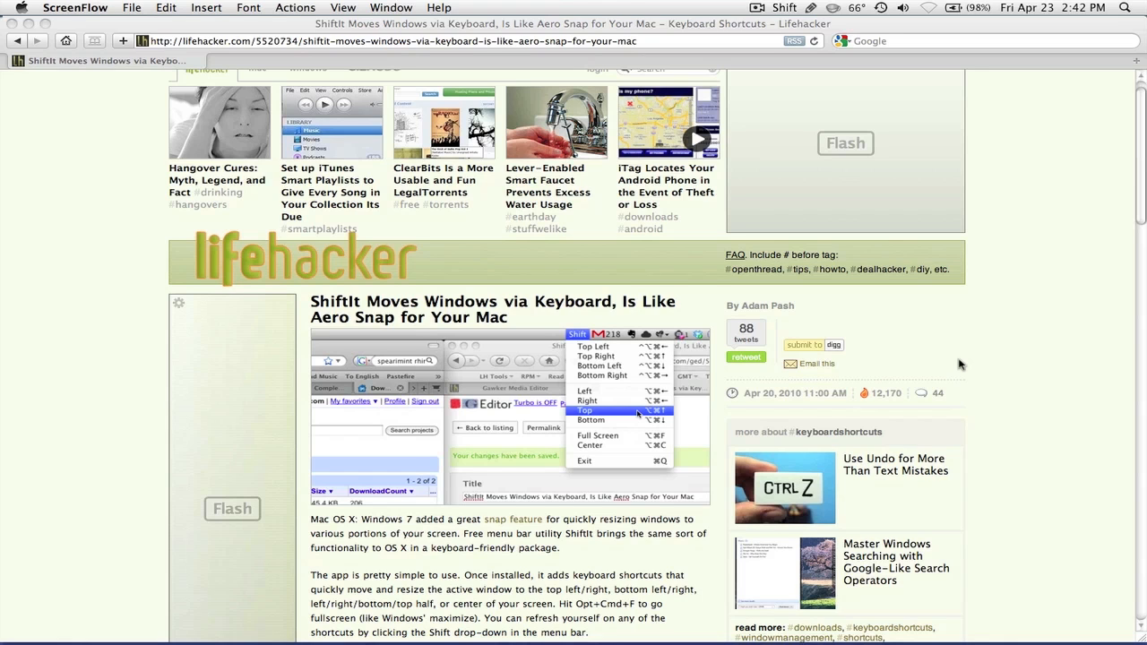
scroll(down, 3)
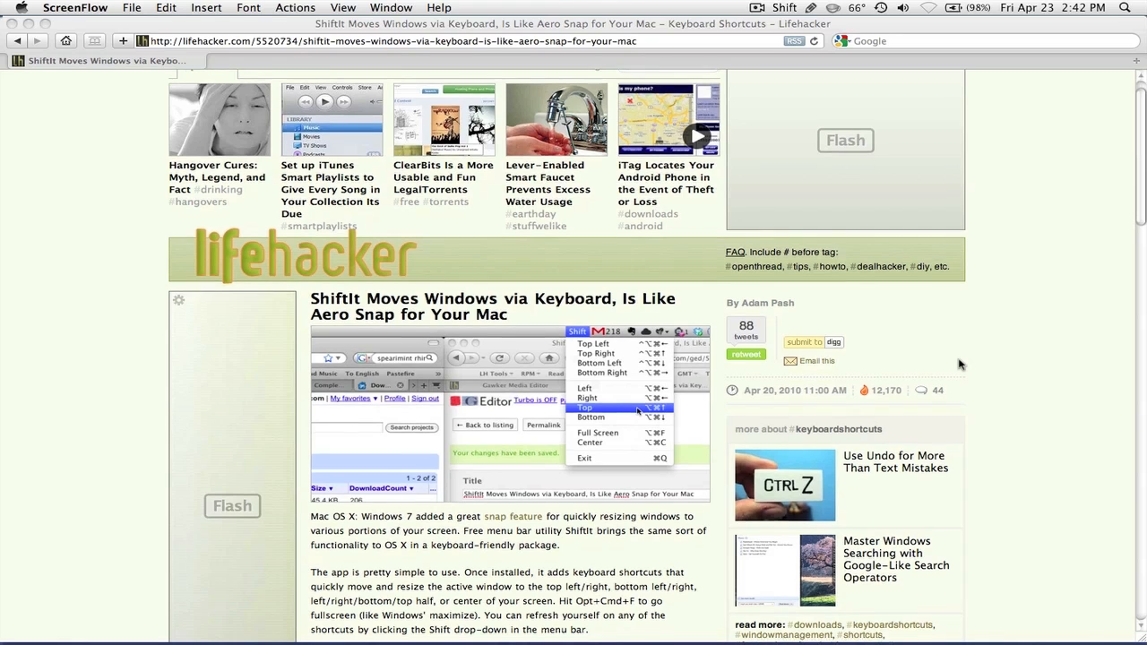
scroll(down, 3)
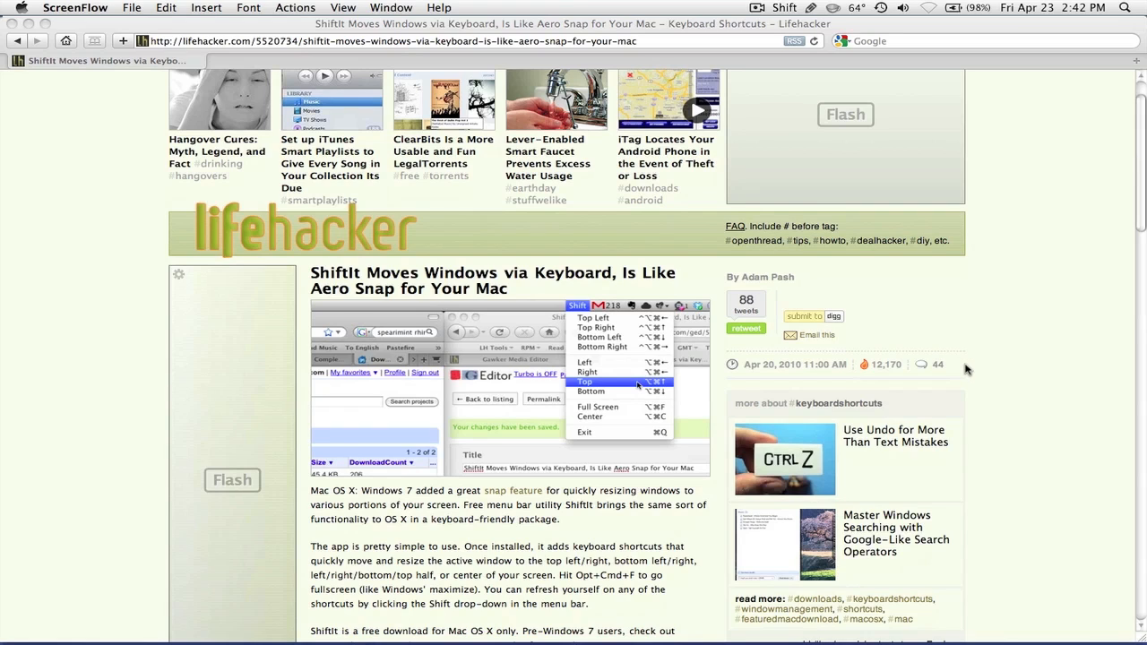
mouse_move(683, 27)
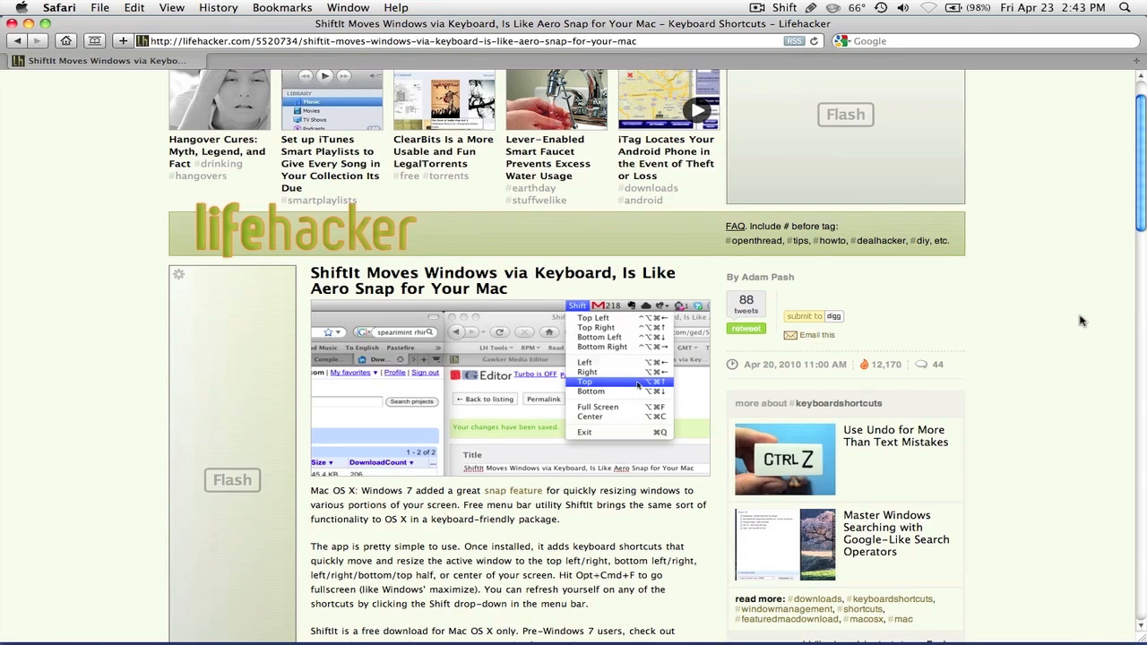
mouse_move(954, 69)
text(twoup)
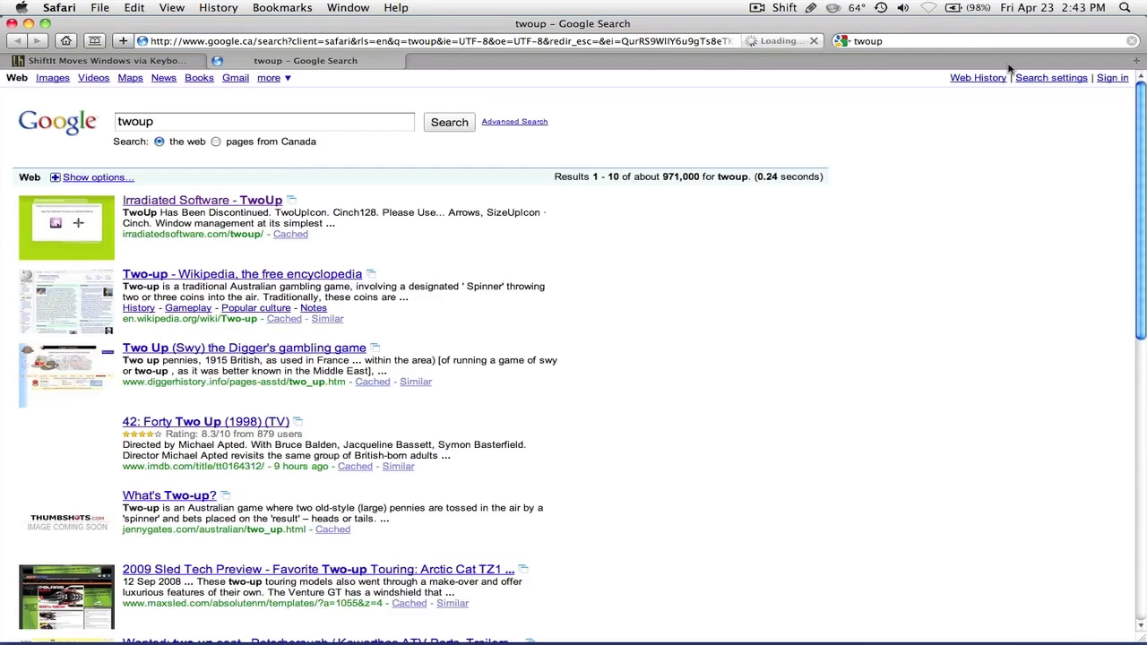
click(202, 200)
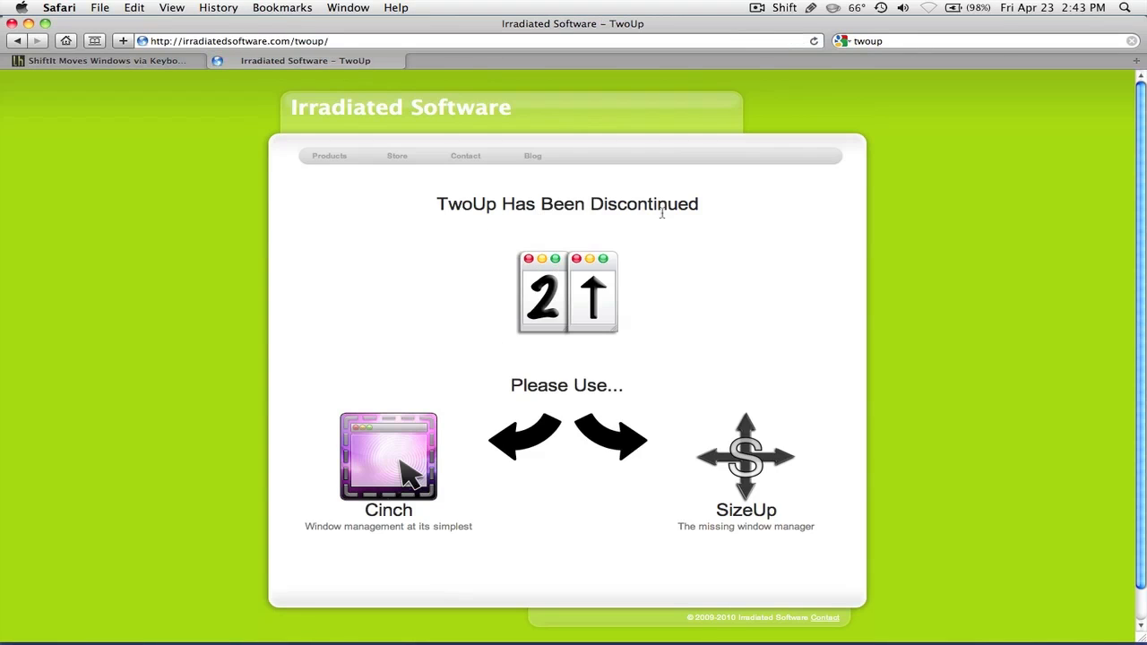
click(746, 457)
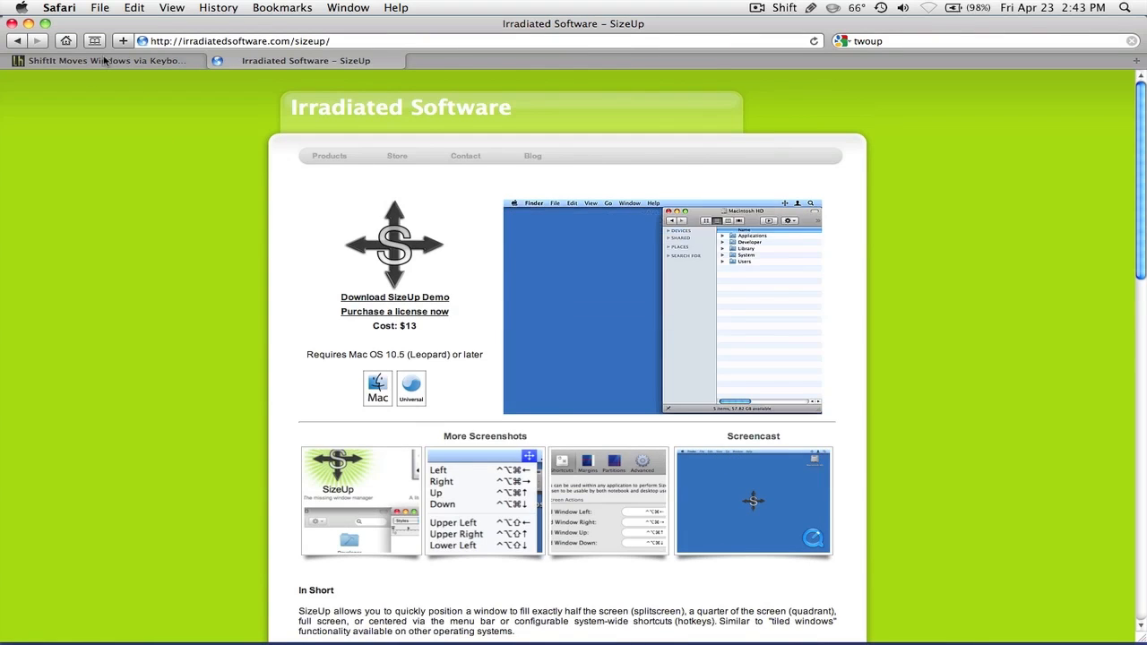
click(287, 60)
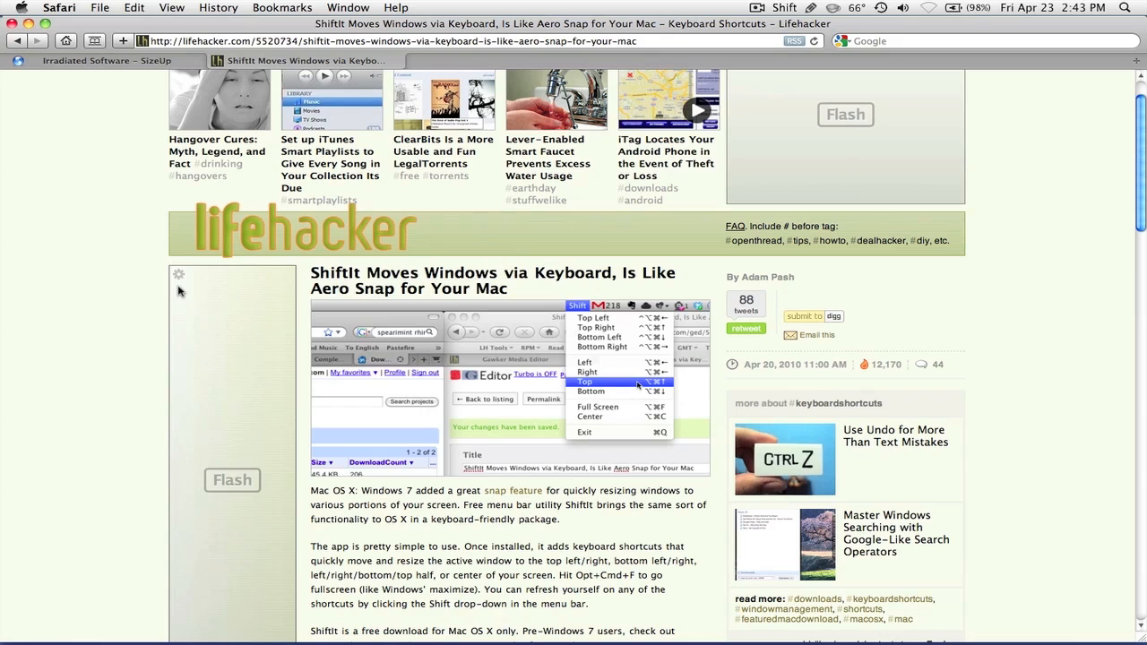
mouse_move(327, 283)
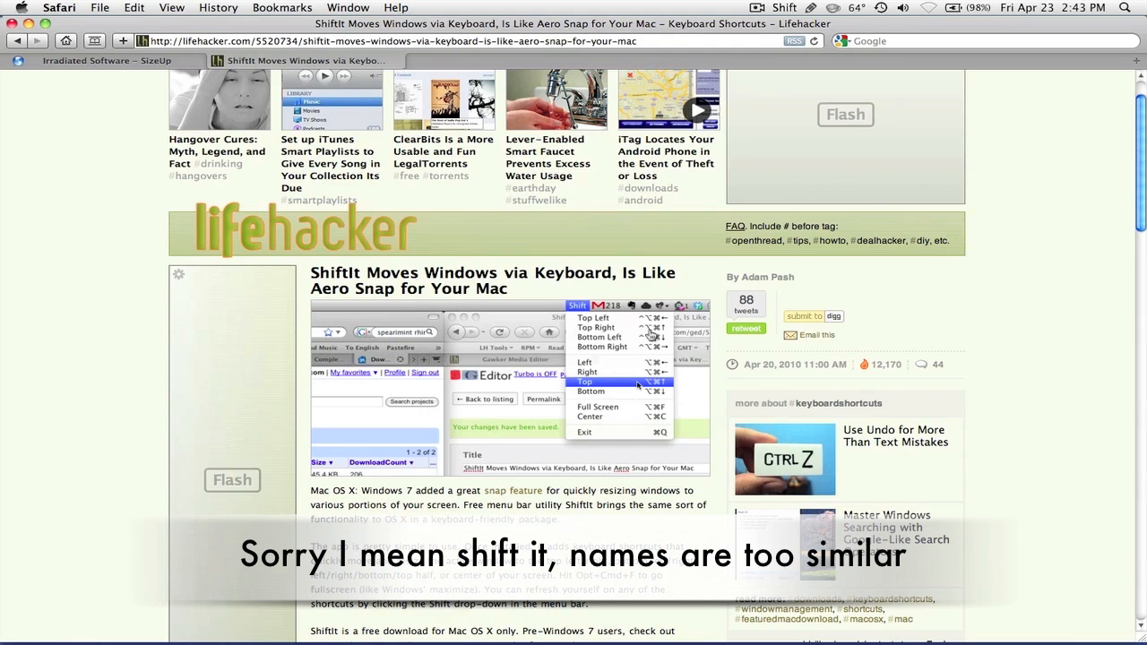
scroll(down, 3)
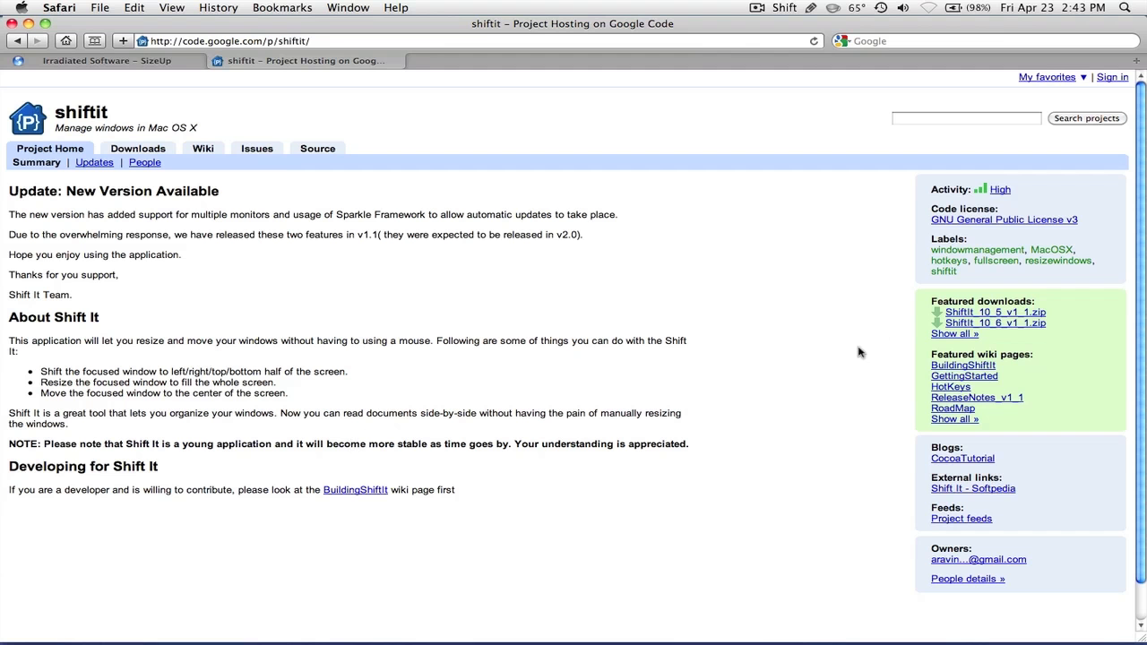
mouse_move(1019, 313)
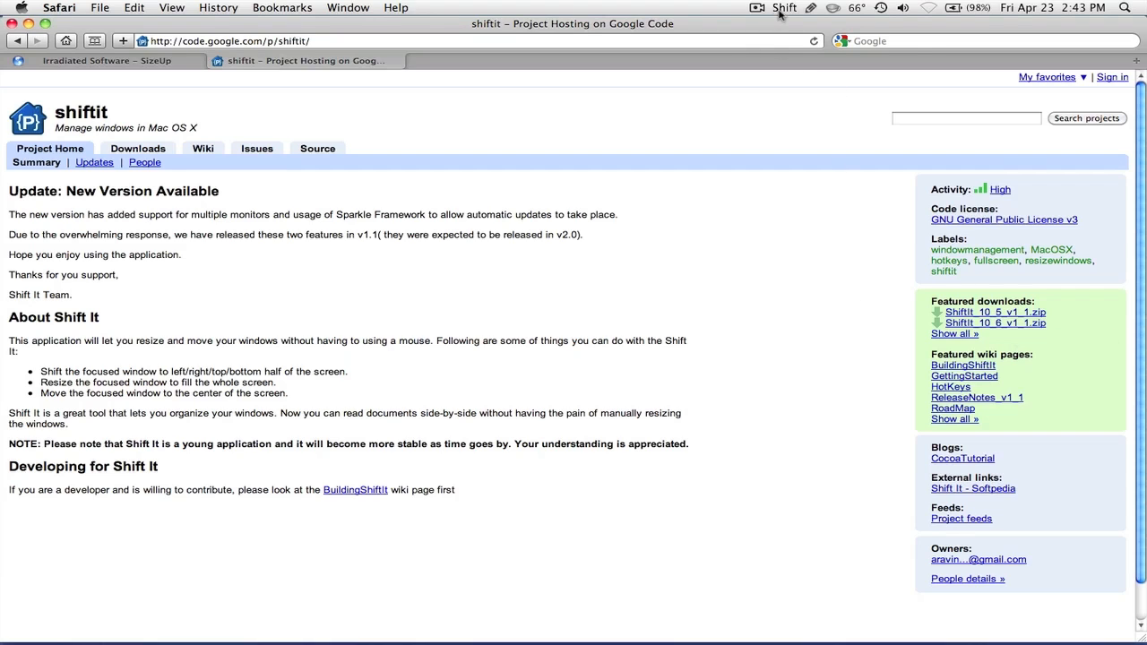
- Open ShiftIt's Preferences window from its menu bar item
click(784, 7)
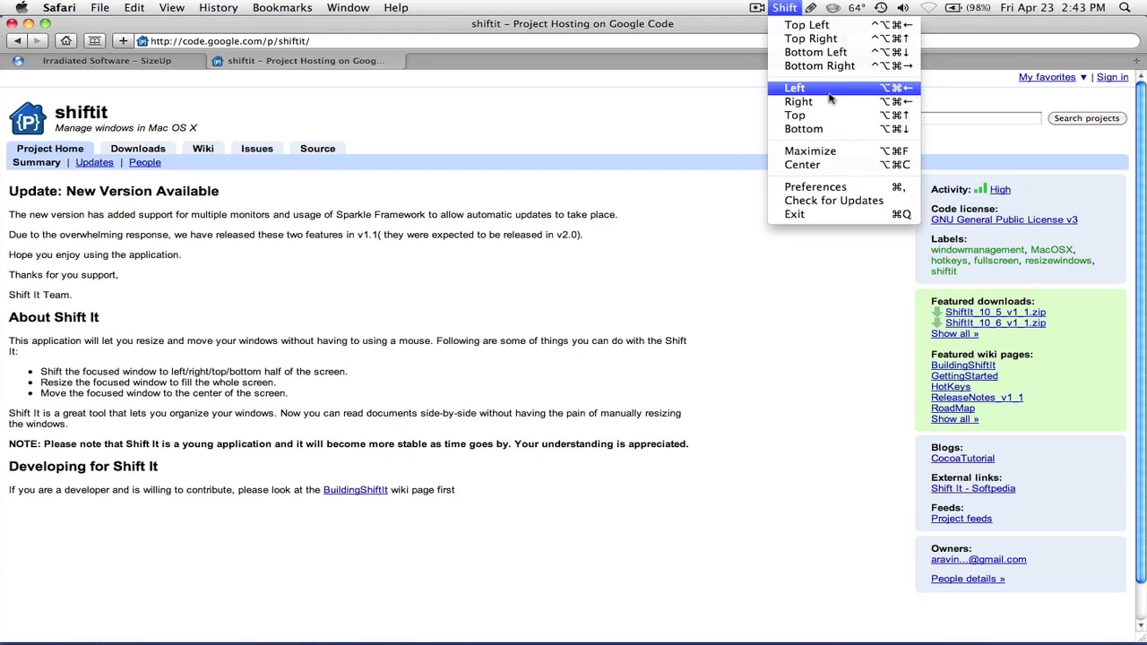
mouse_move(833, 170)
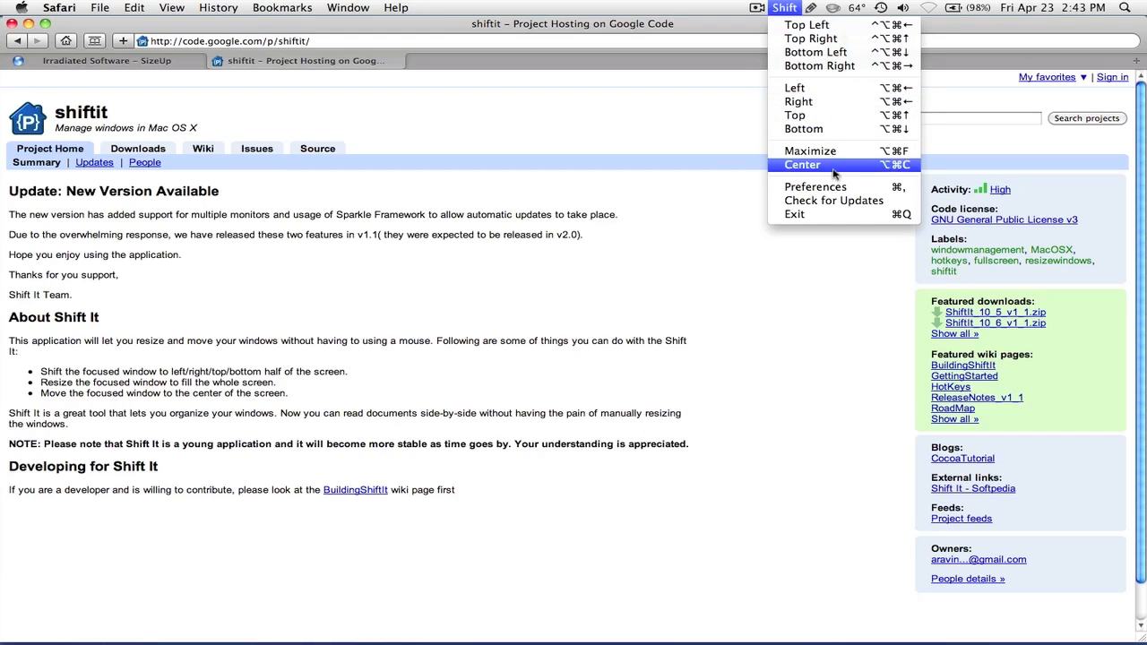
click(815, 186)
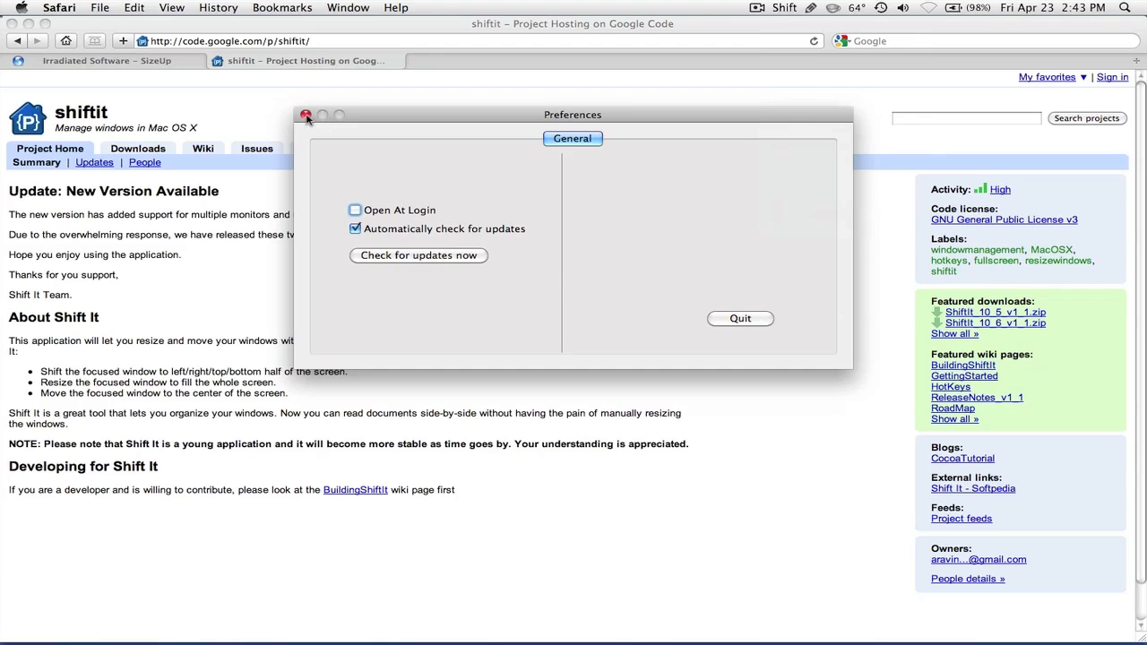
mouse_move(625, 213)
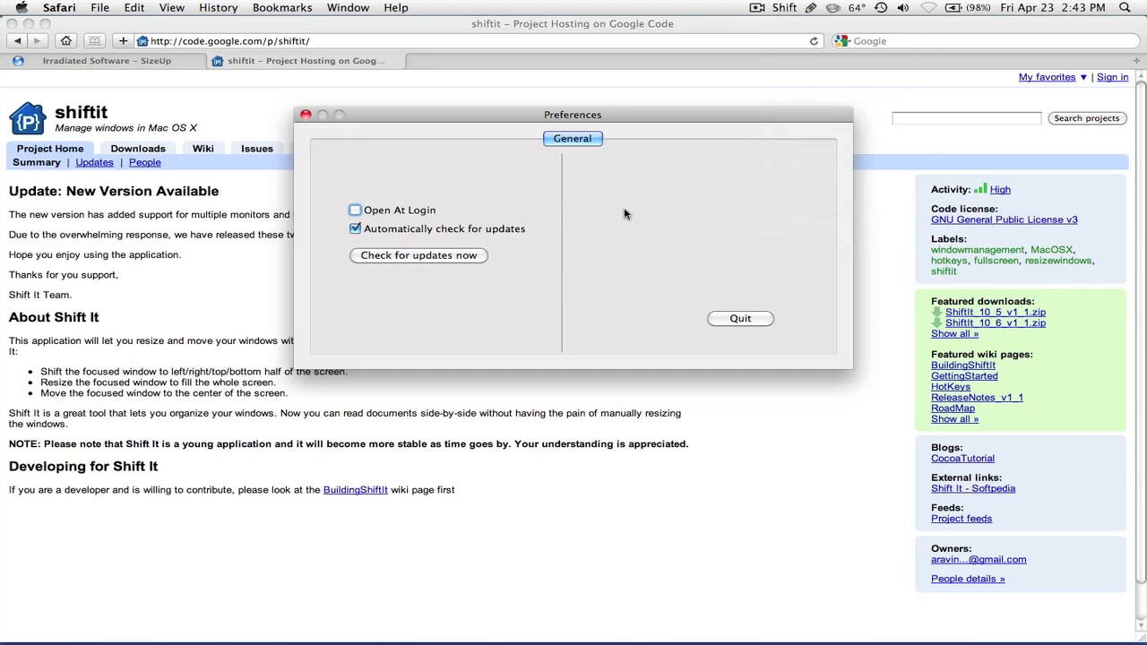
mouse_move(400, 175)
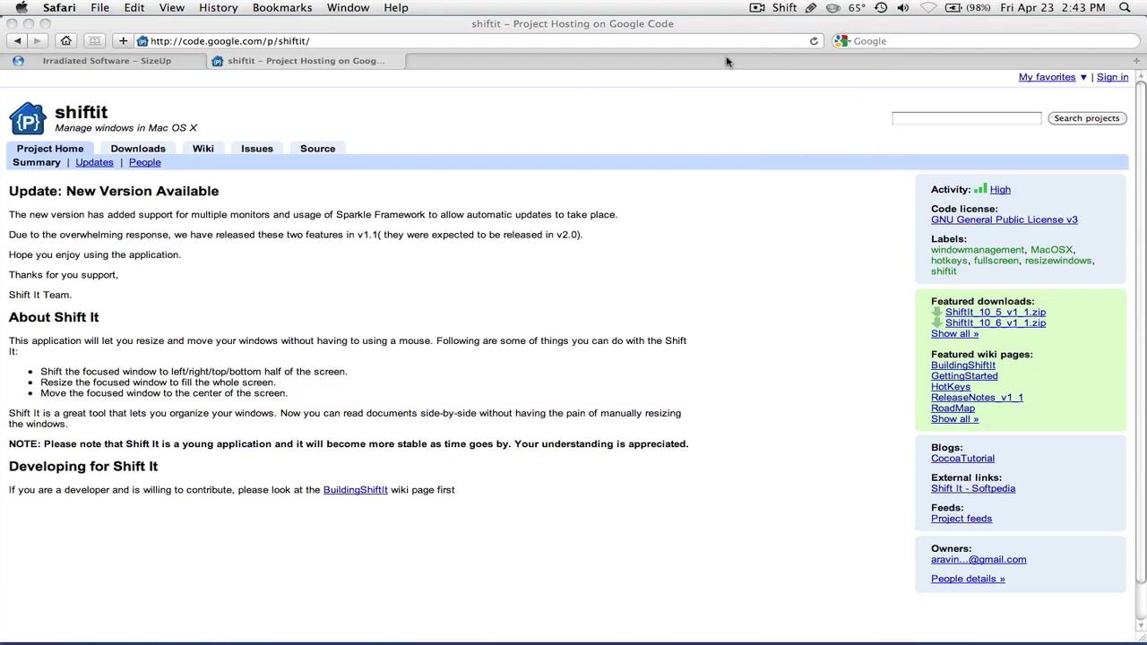
- Show ShiftIt's list of window positioning options from the menu bar
click(784, 7)
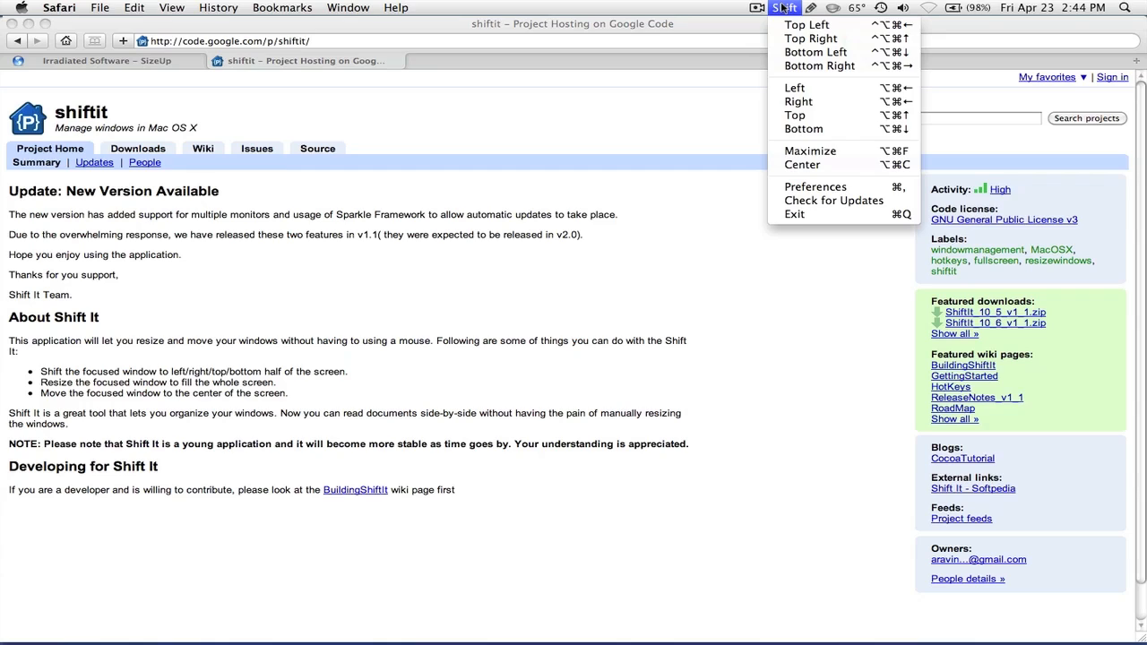
mouse_move(794, 88)
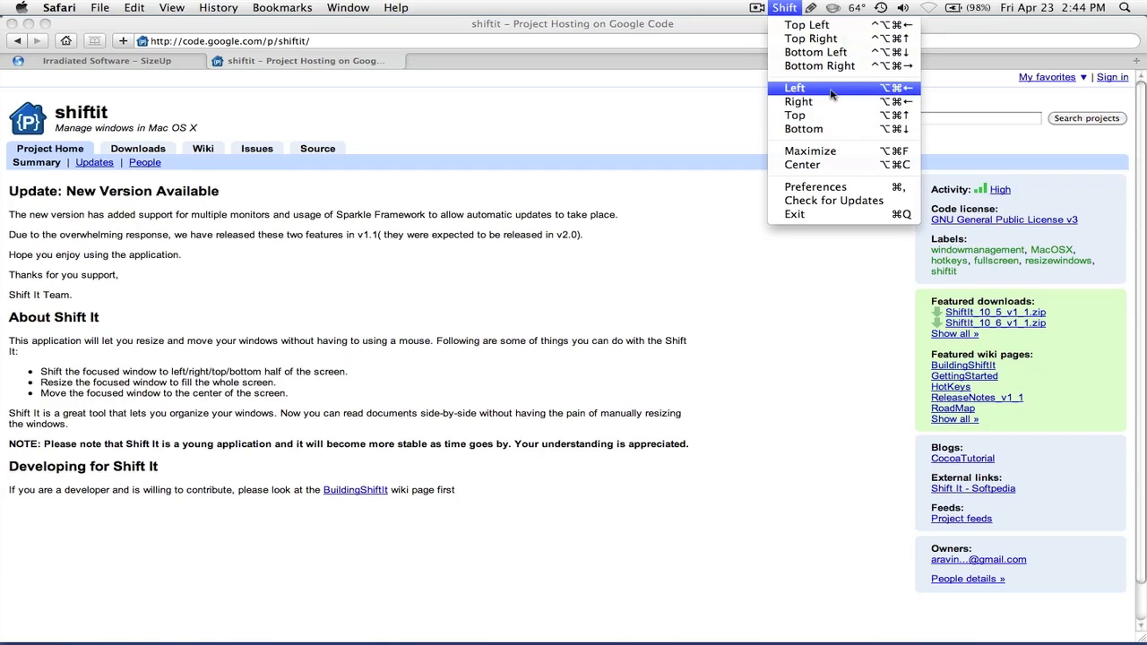
mouse_move(875, 94)
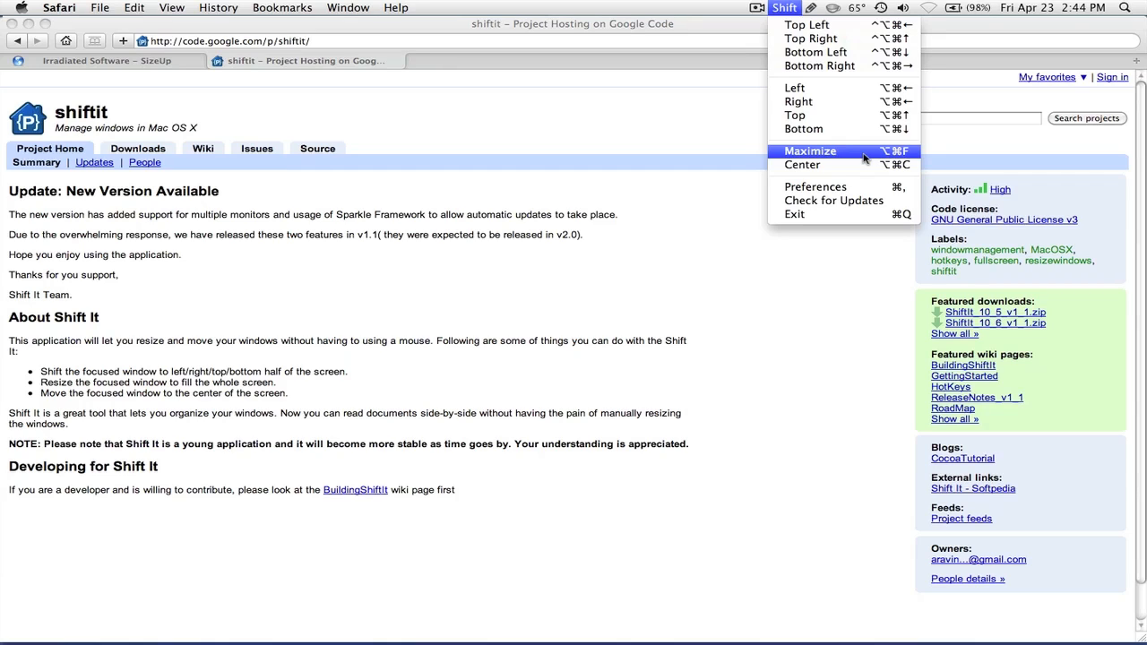
mouse_move(863, 163)
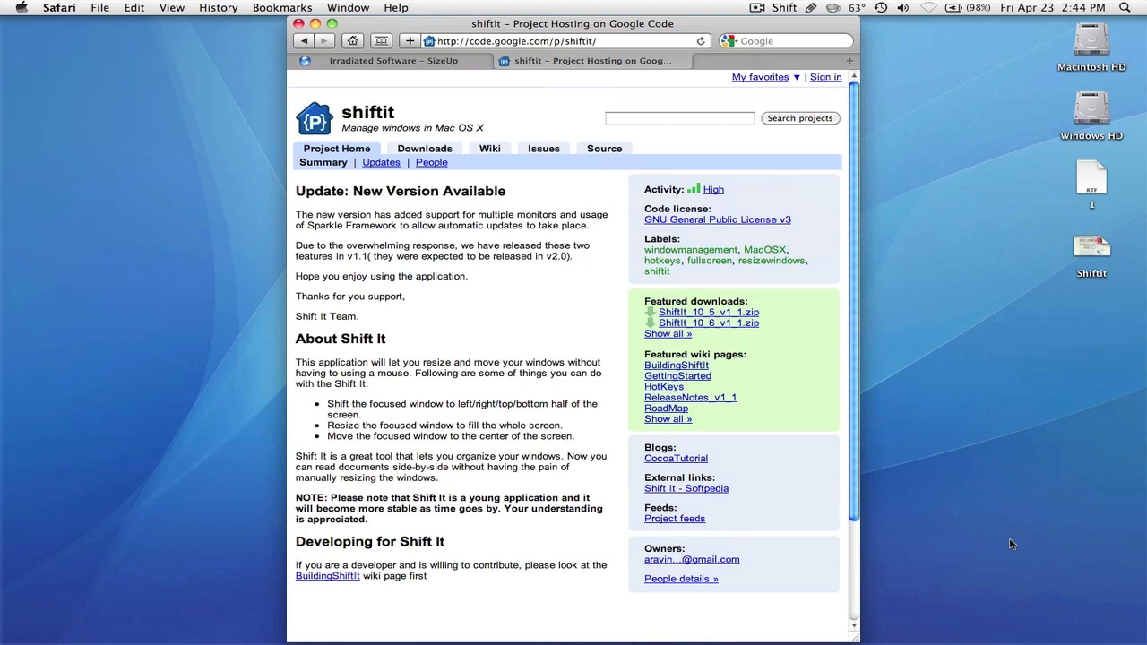
mouse_move(599, 288)
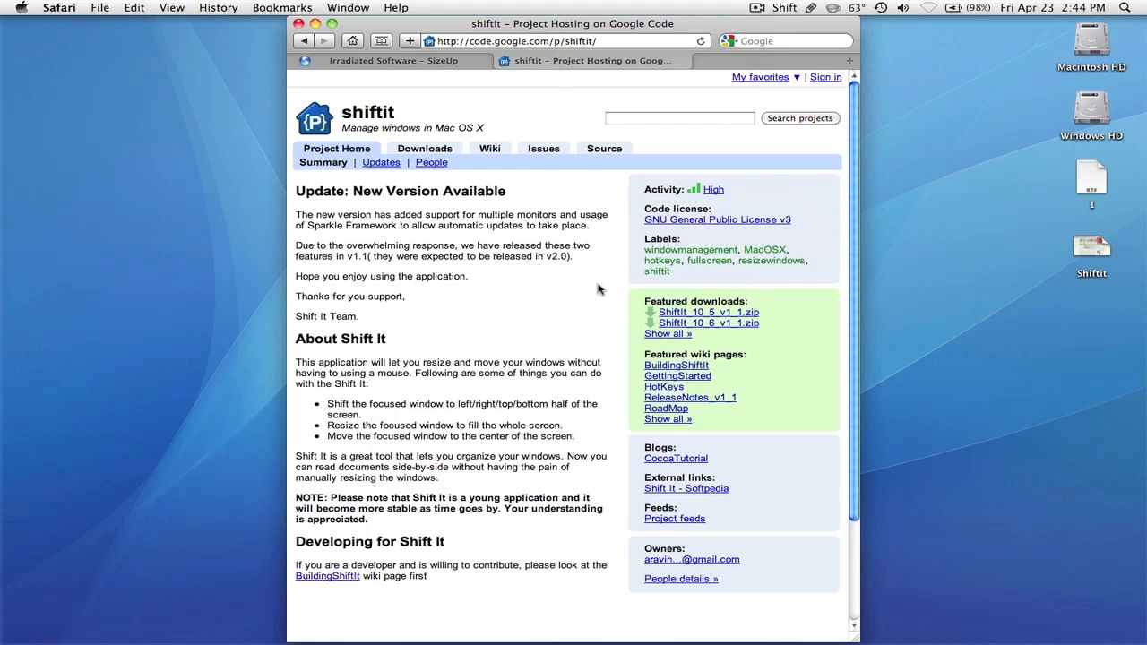
click(783, 7)
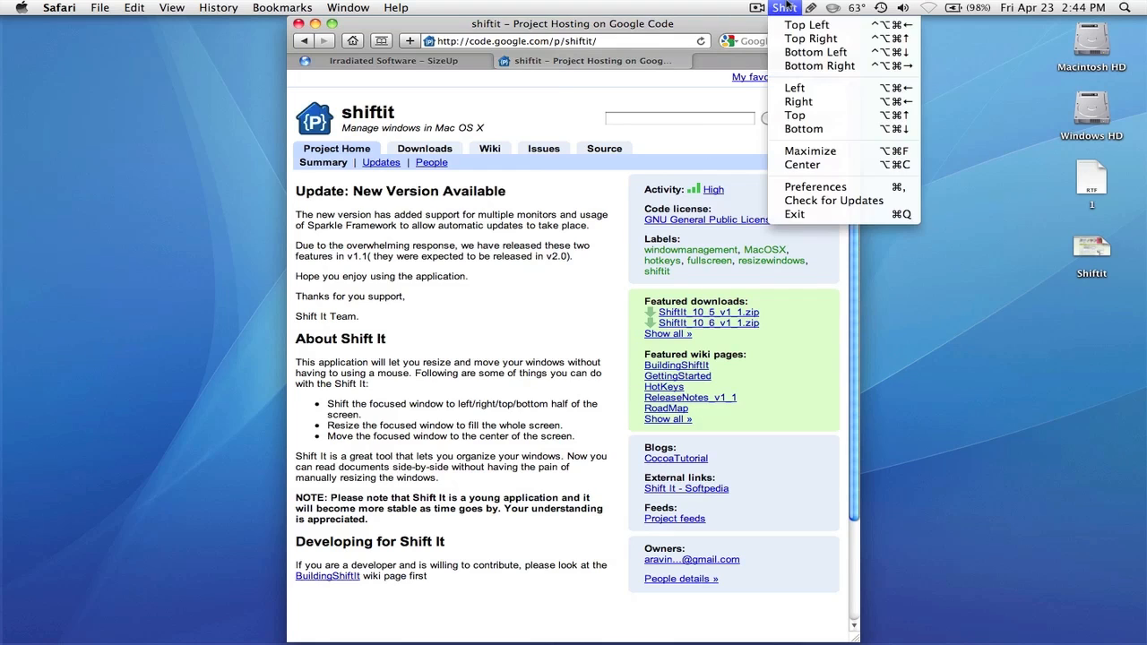
mouse_move(814, 187)
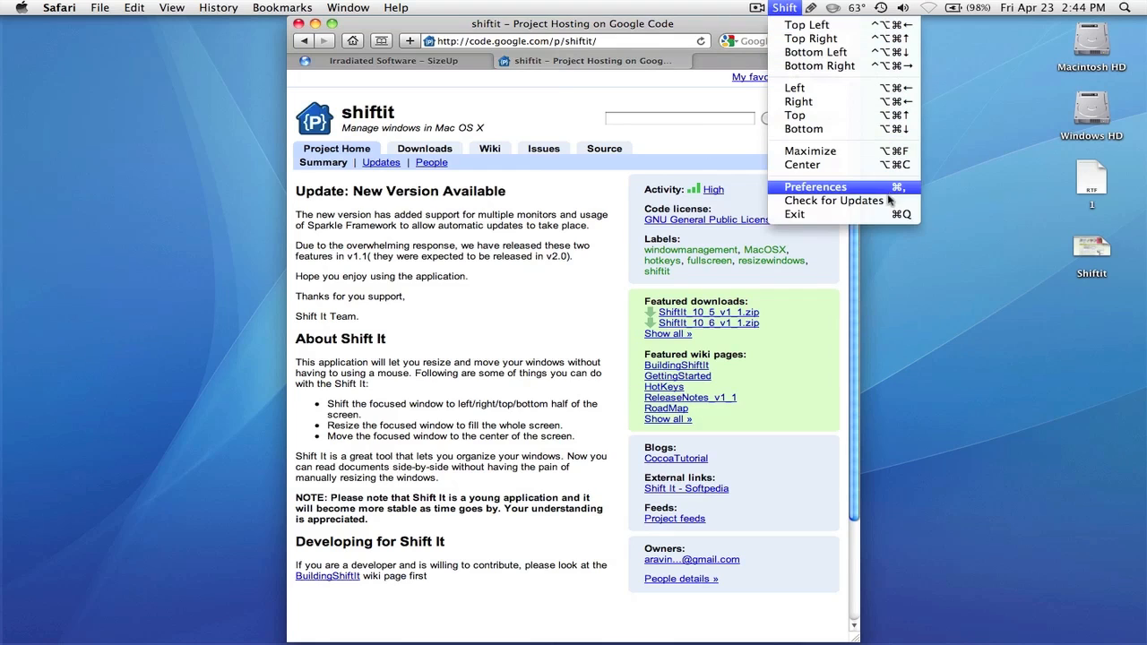
mouse_move(806, 25)
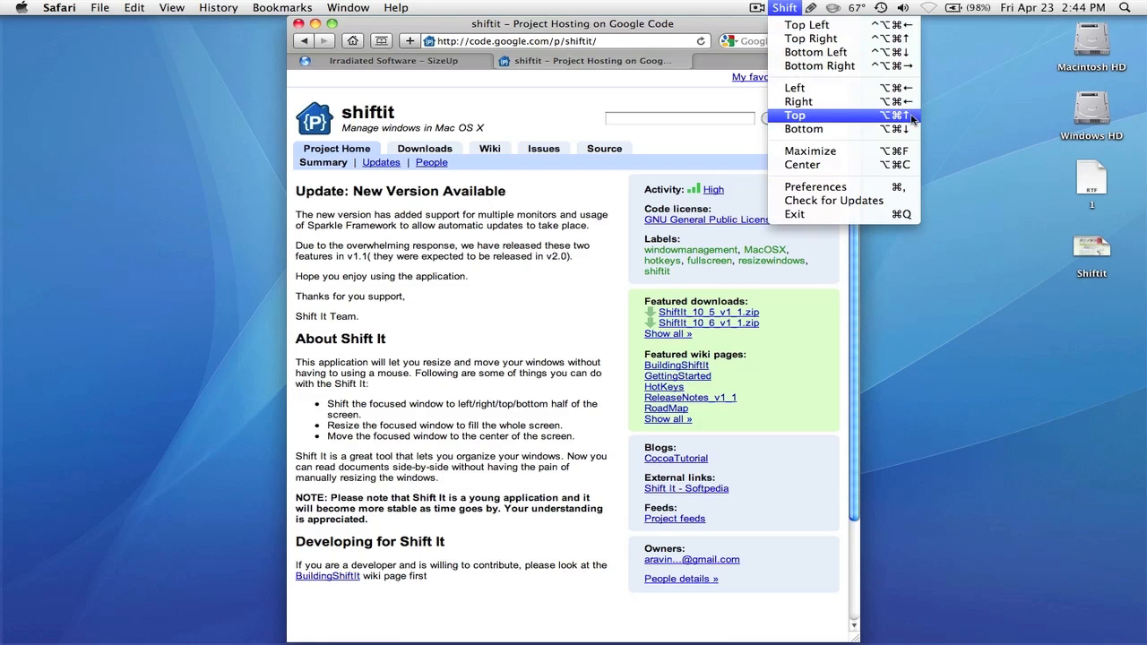
mouse_move(811, 38)
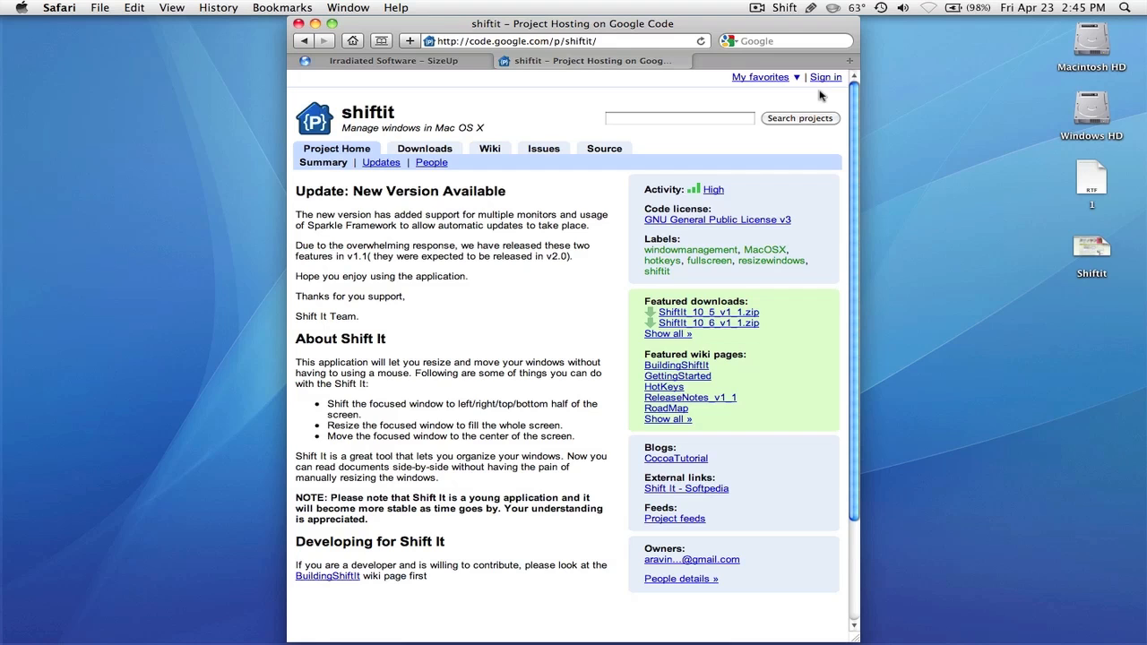
mouse_move(455, 105)
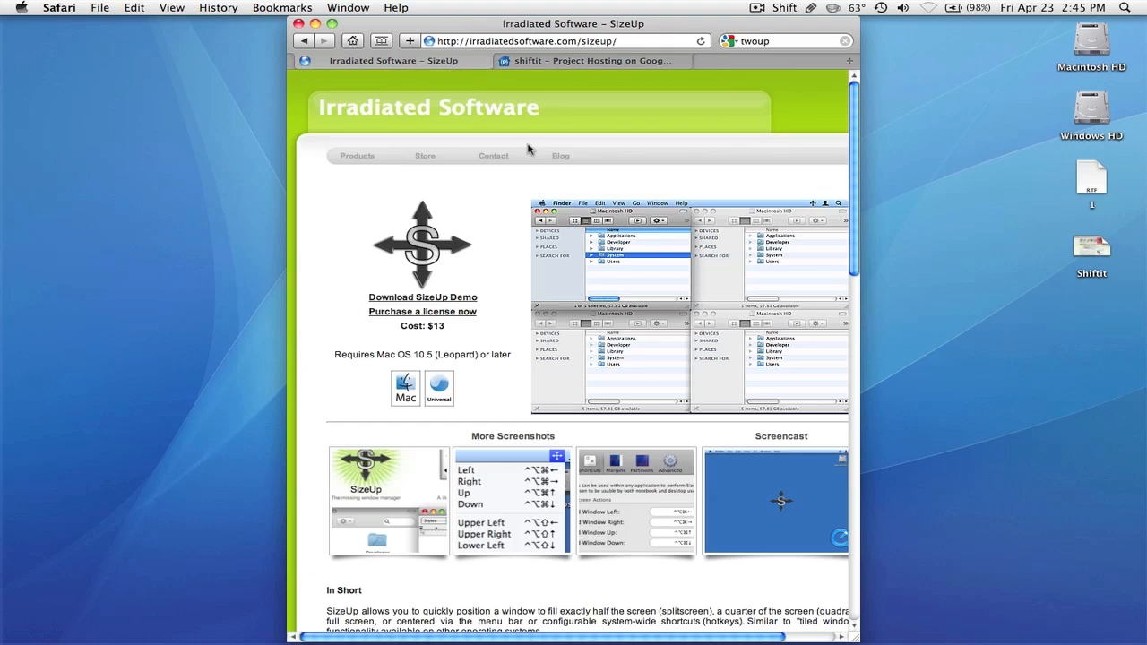
mouse_move(520, 146)
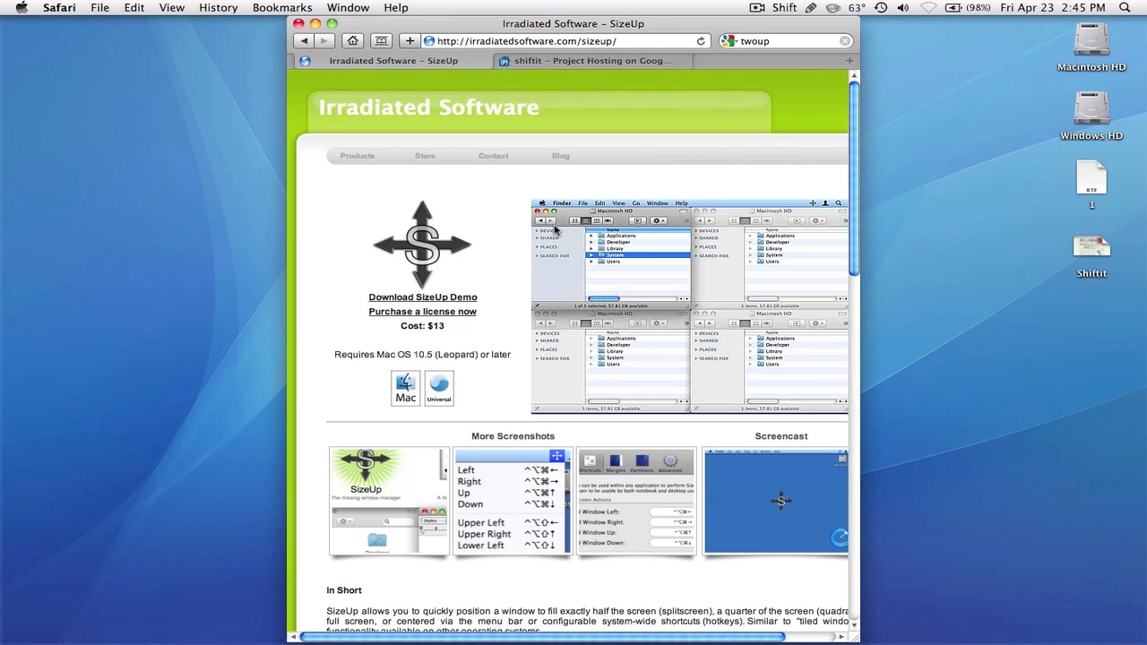
mouse_move(674, 245)
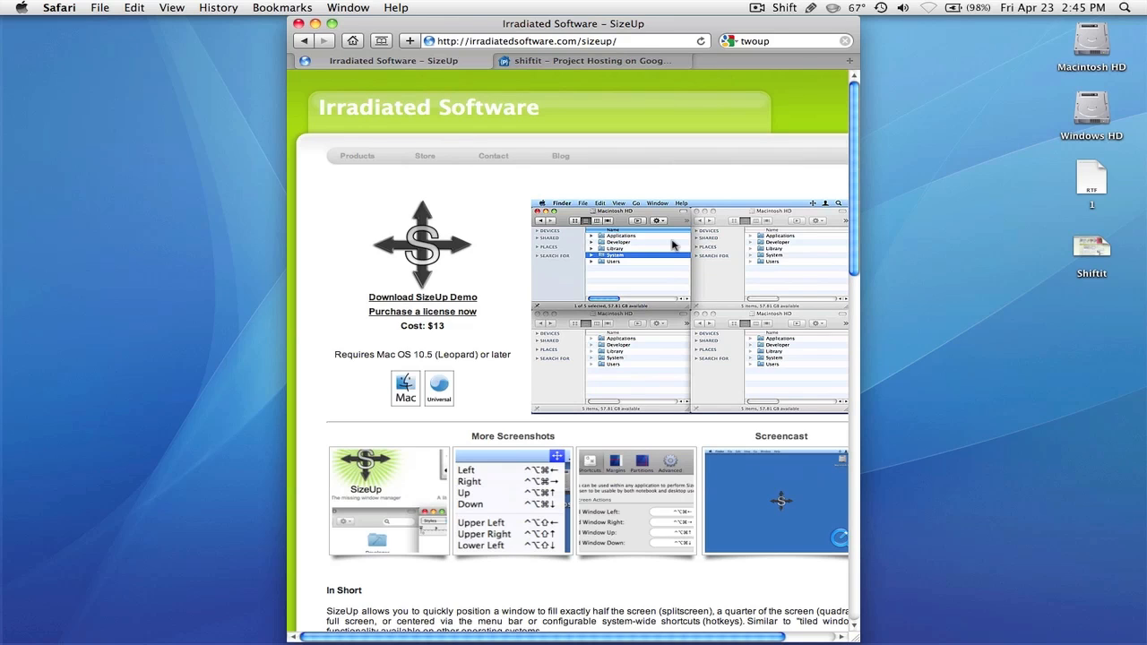
mouse_move(551, 218)
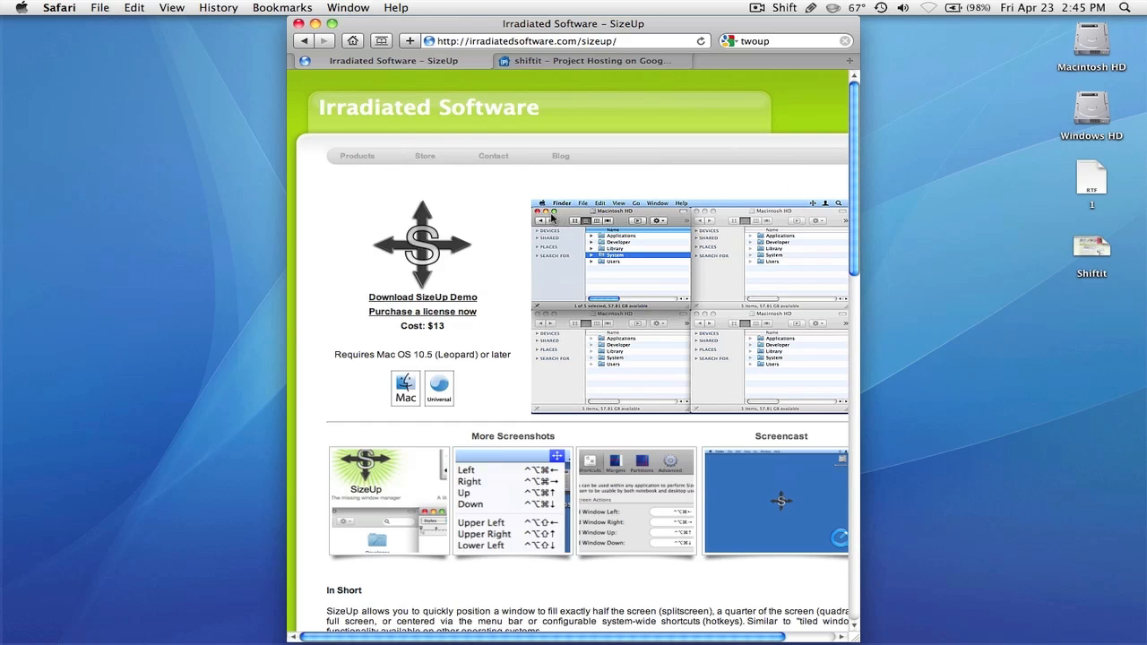
- Scroll down through SizeUp's list of window actions and back to the top
scroll(down, 3)
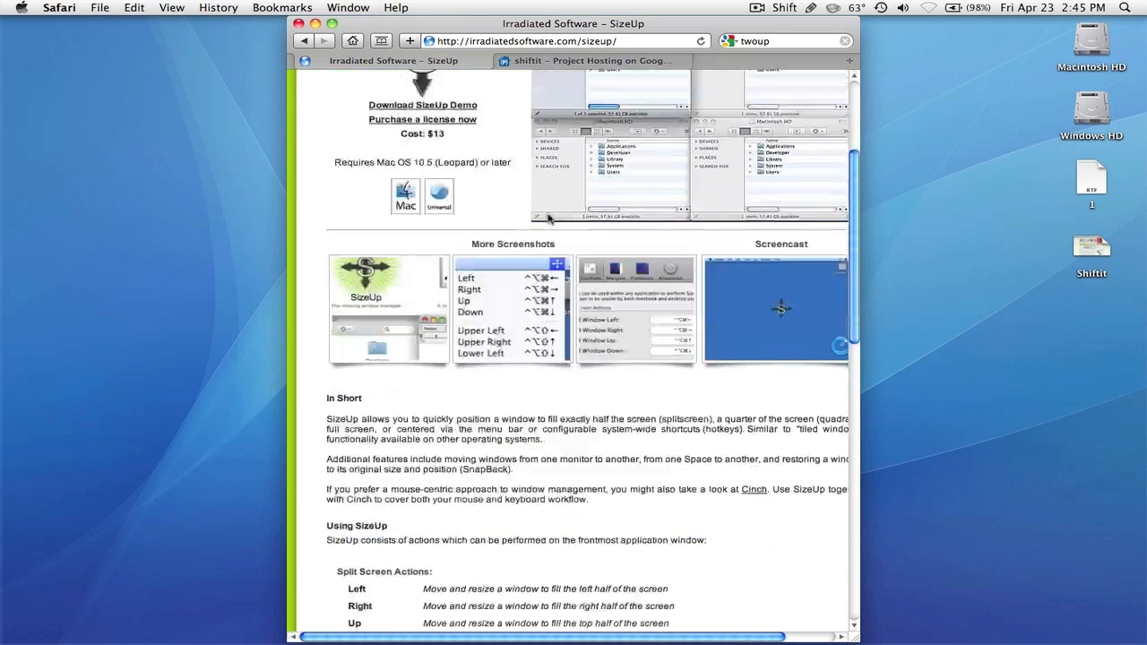
scroll(down, 3)
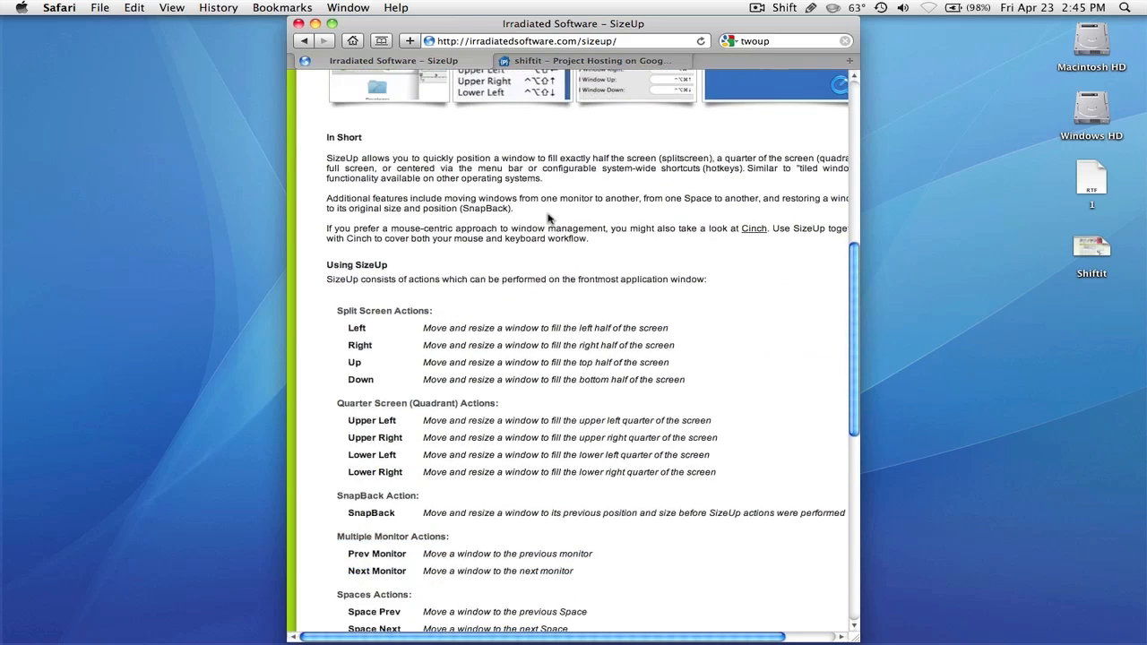
scroll(up, 3)
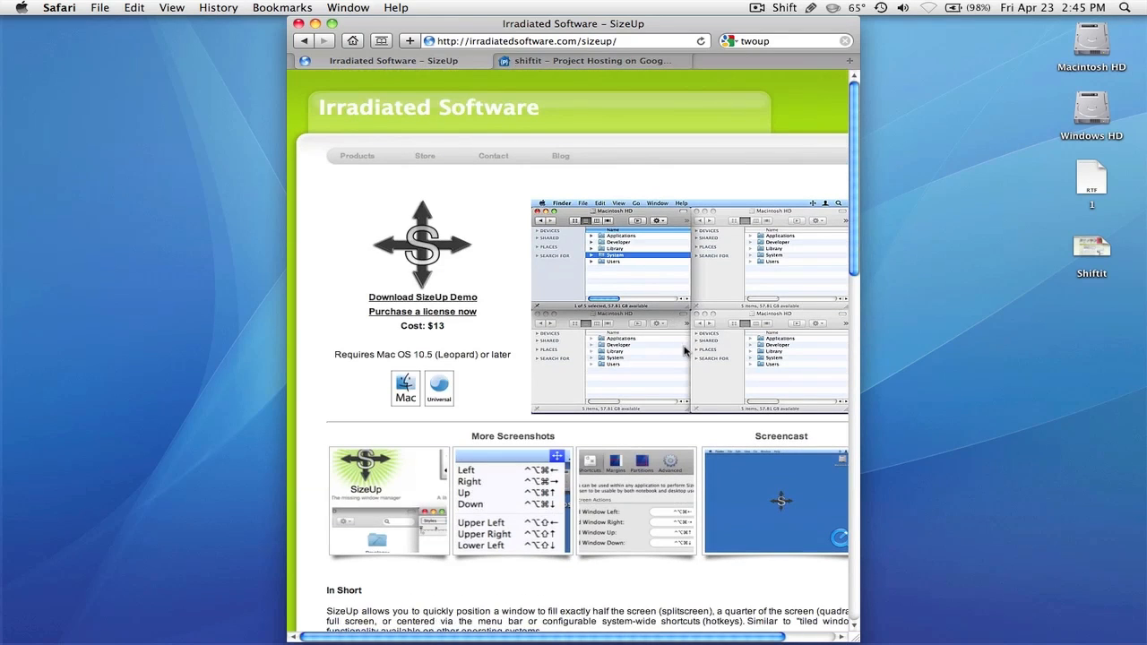